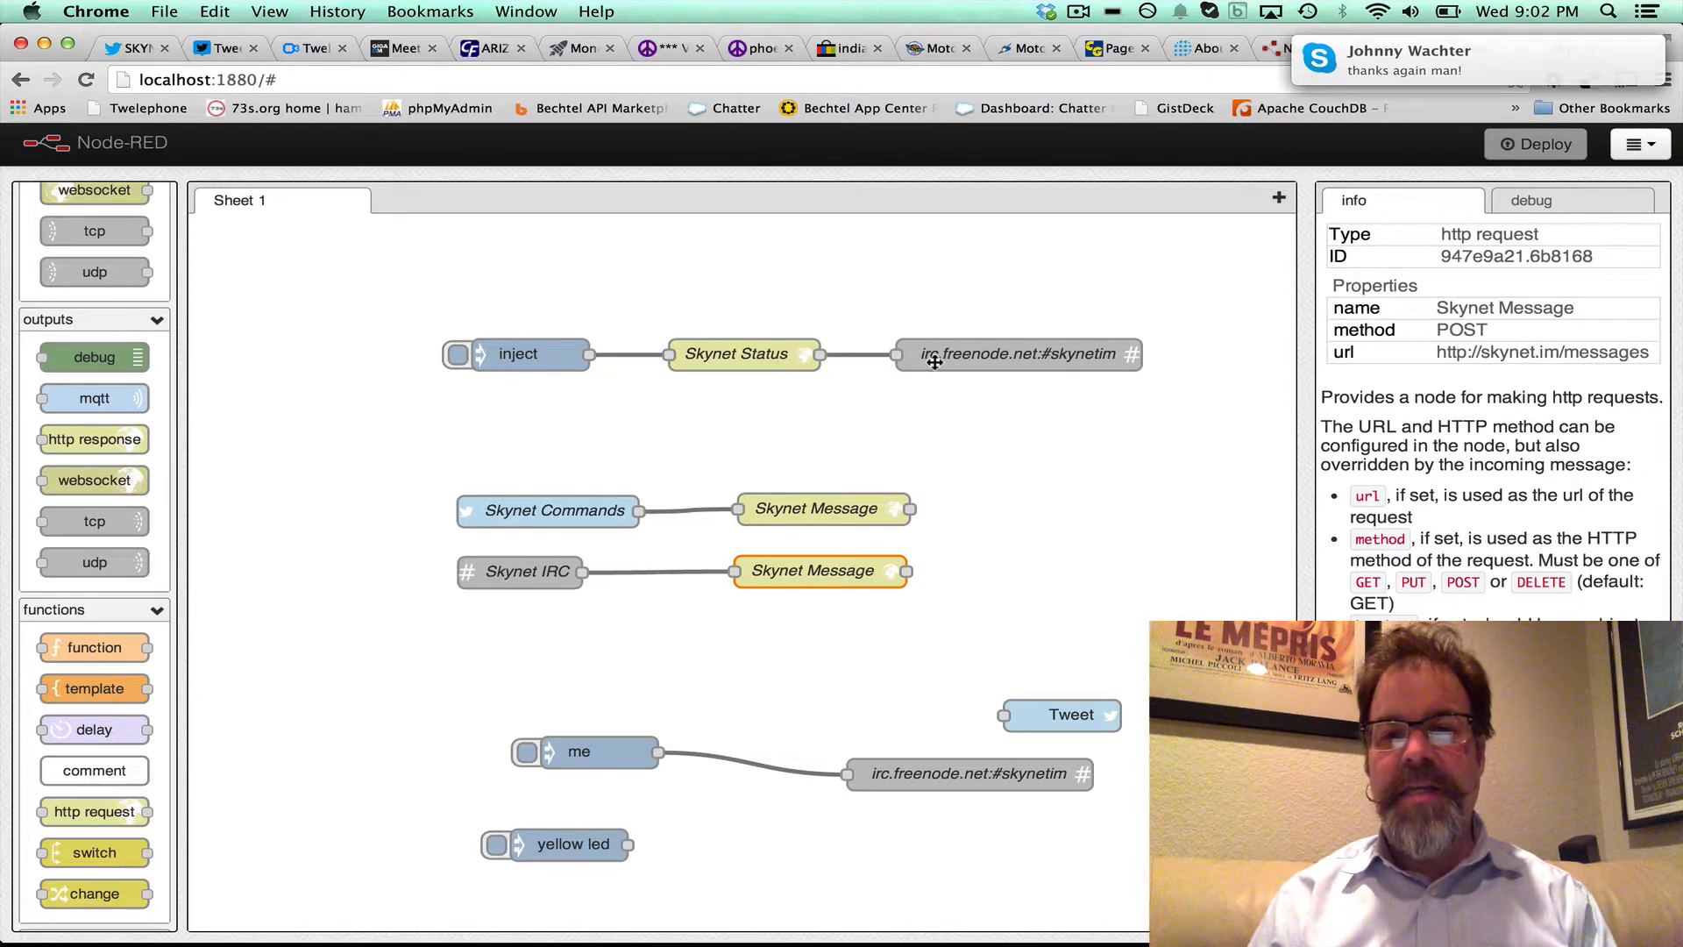
mouse_move(1035, 365)
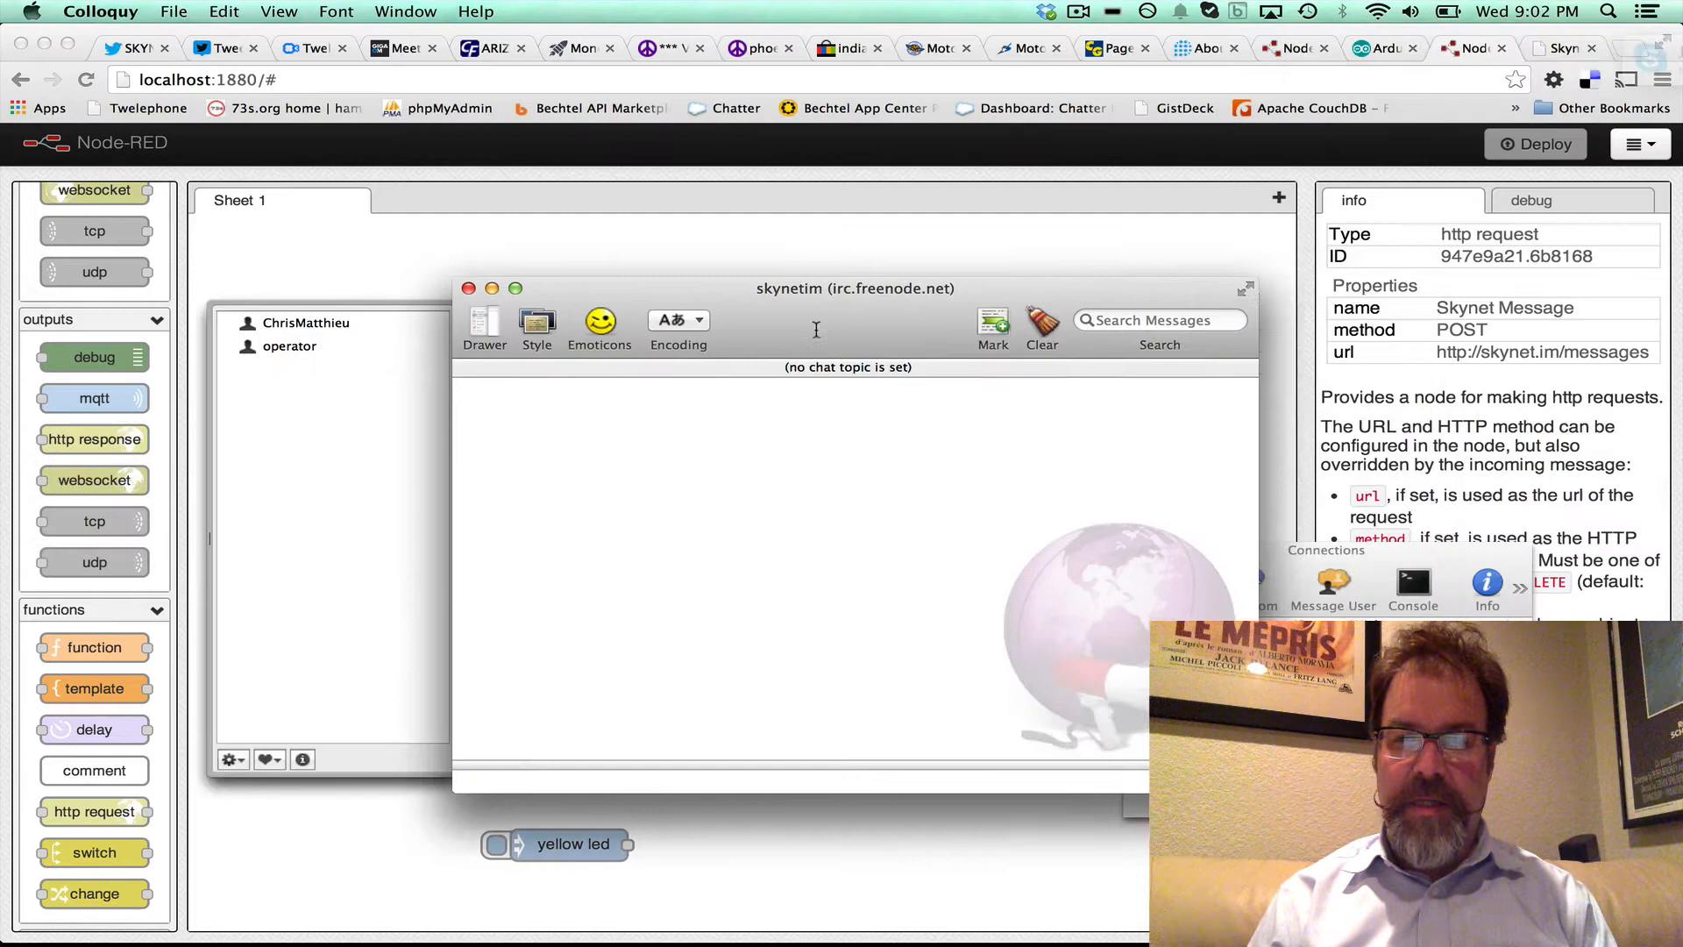
Fire the inject node so Skynet's online status message posts into the skynetim IRC channel.
drag(856, 288, 954, 267)
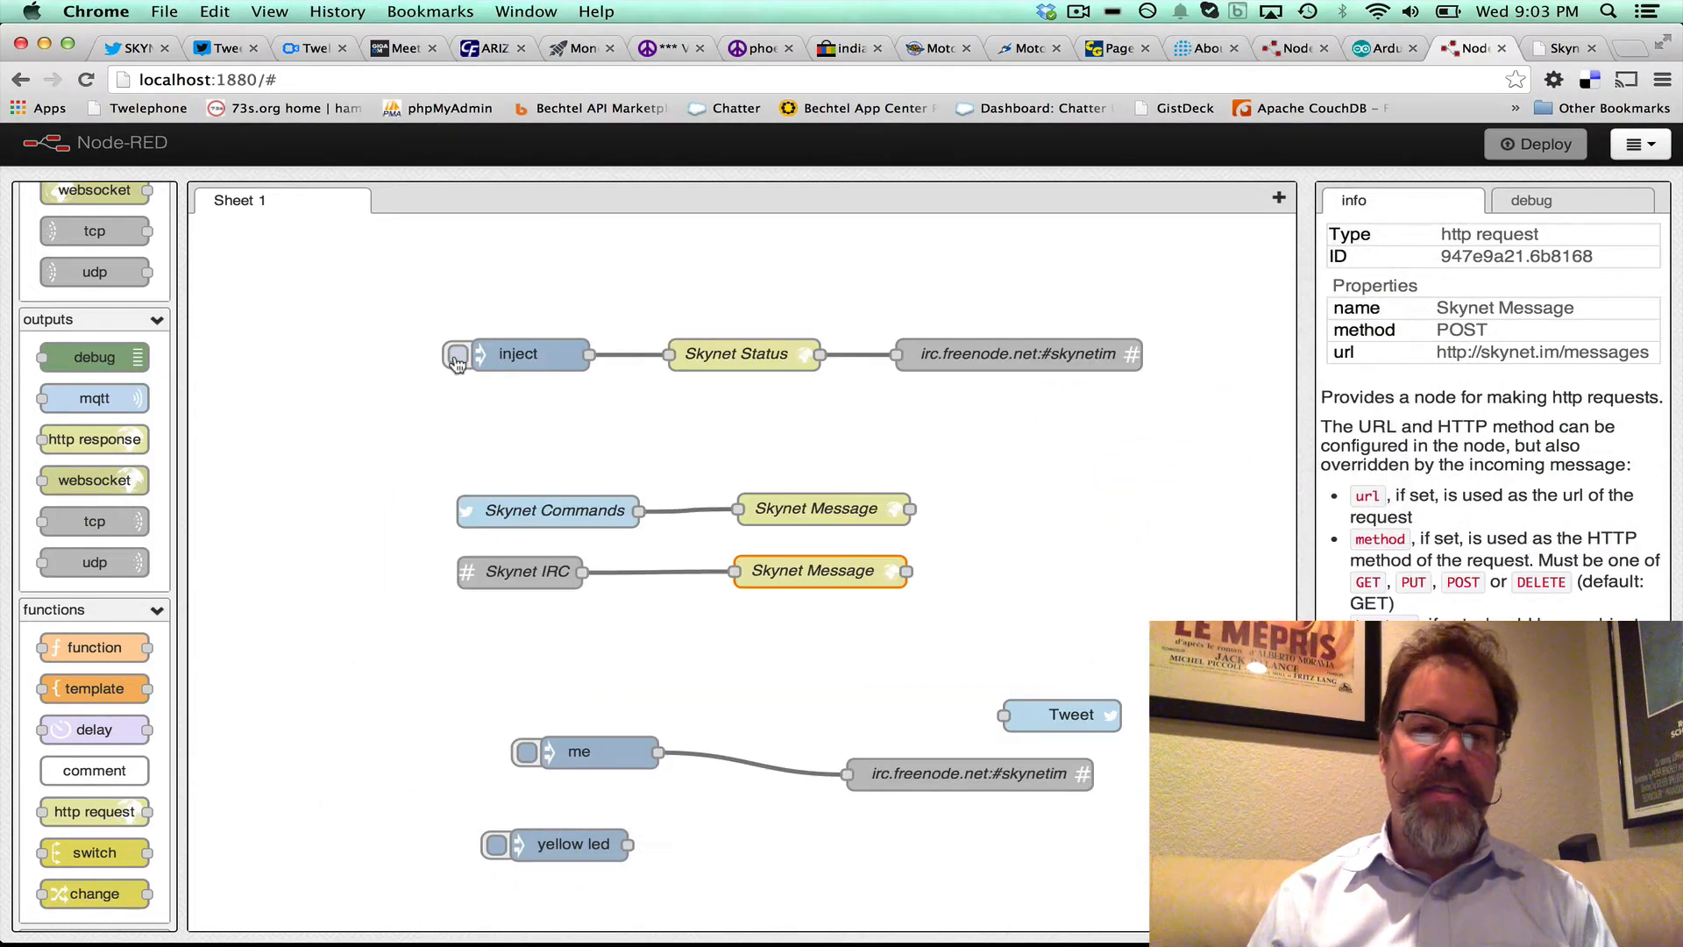
click(458, 354)
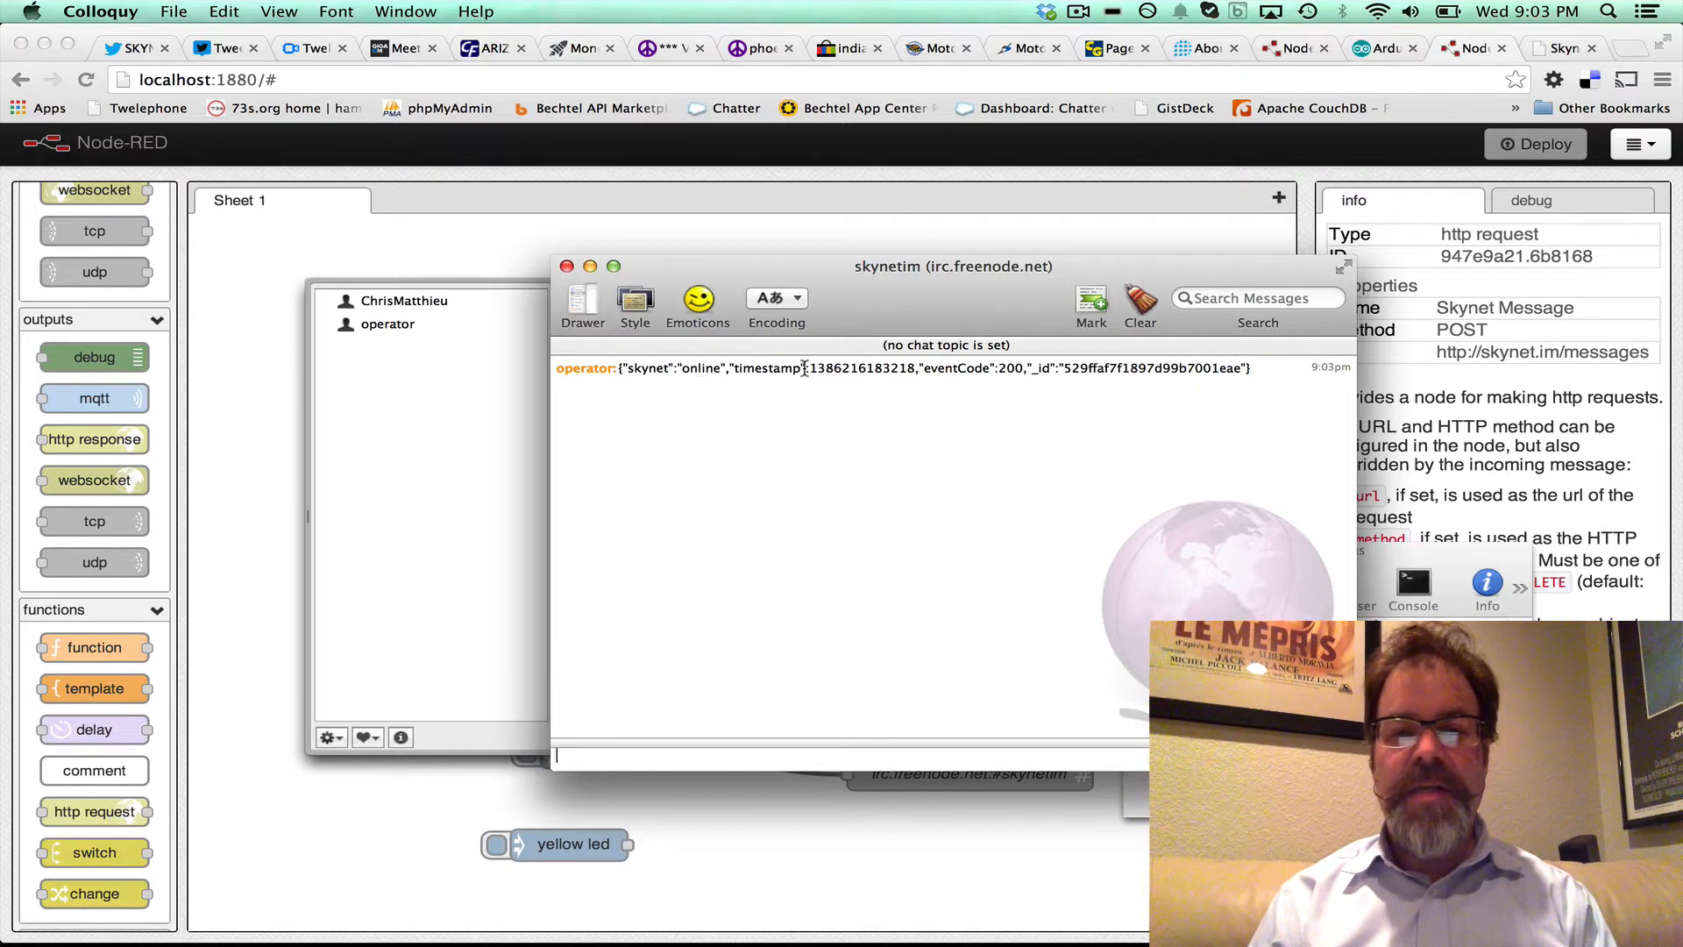
double_click(701, 368)
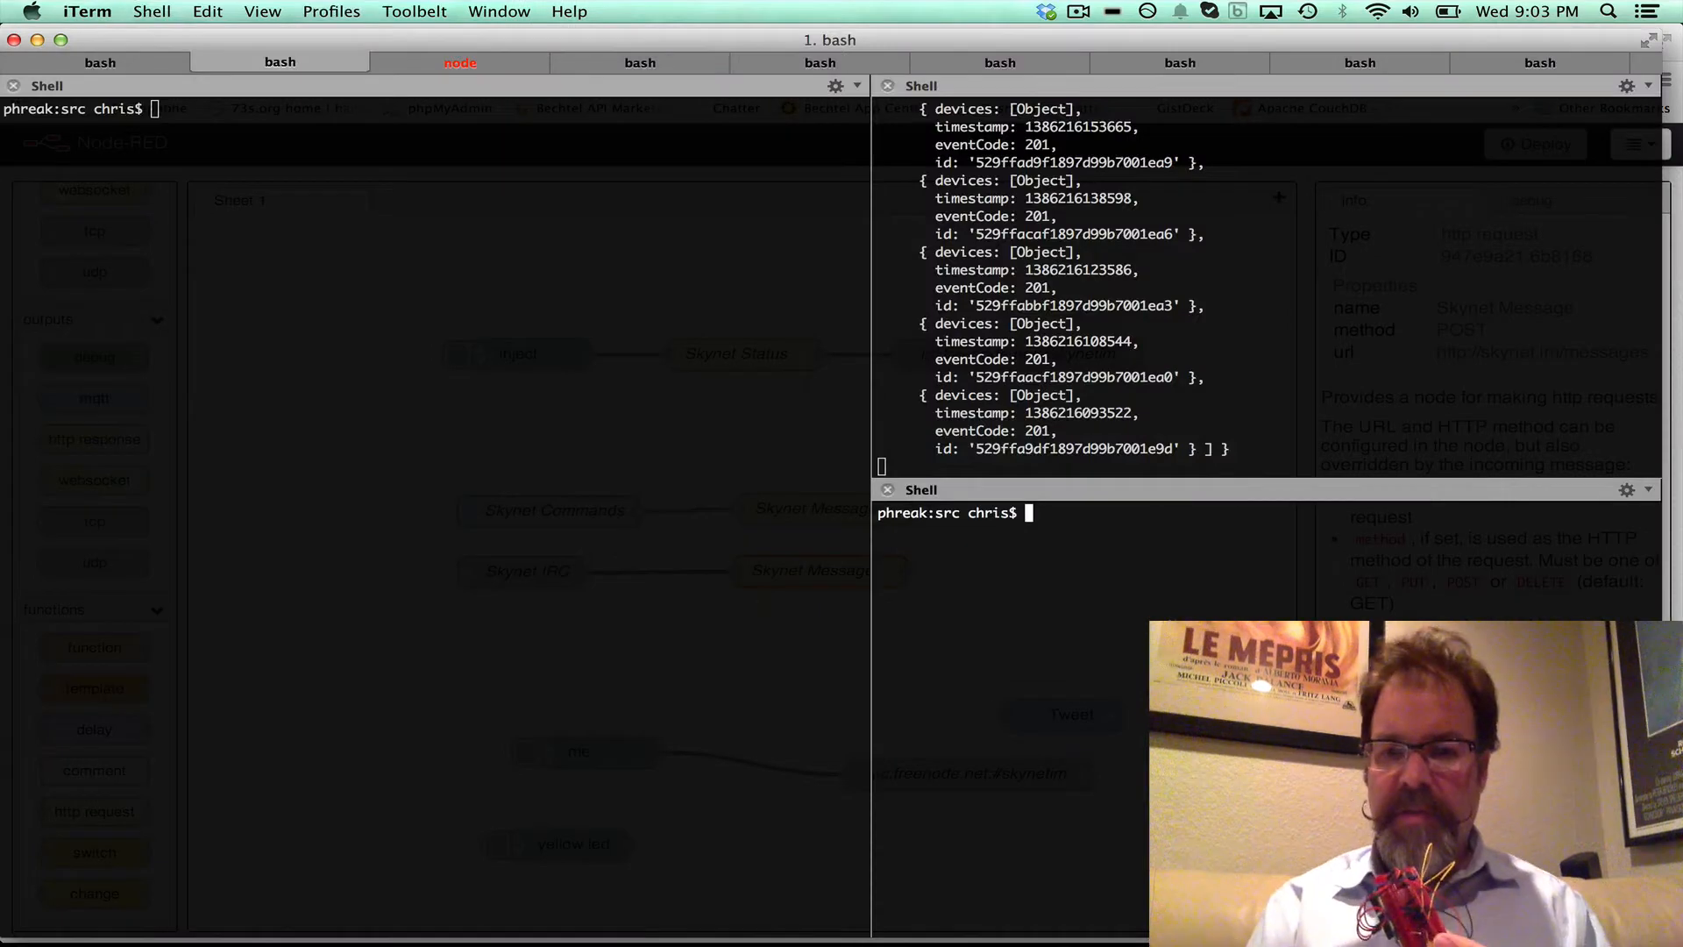
Run curl POSTs to skynet.im/messages with yellow on, then yellow off, and select the JSON payload.
text(curl -X POST -d '{"devices": "all", "message": {"yellow":"off"}}' http://skynet.im/messages)
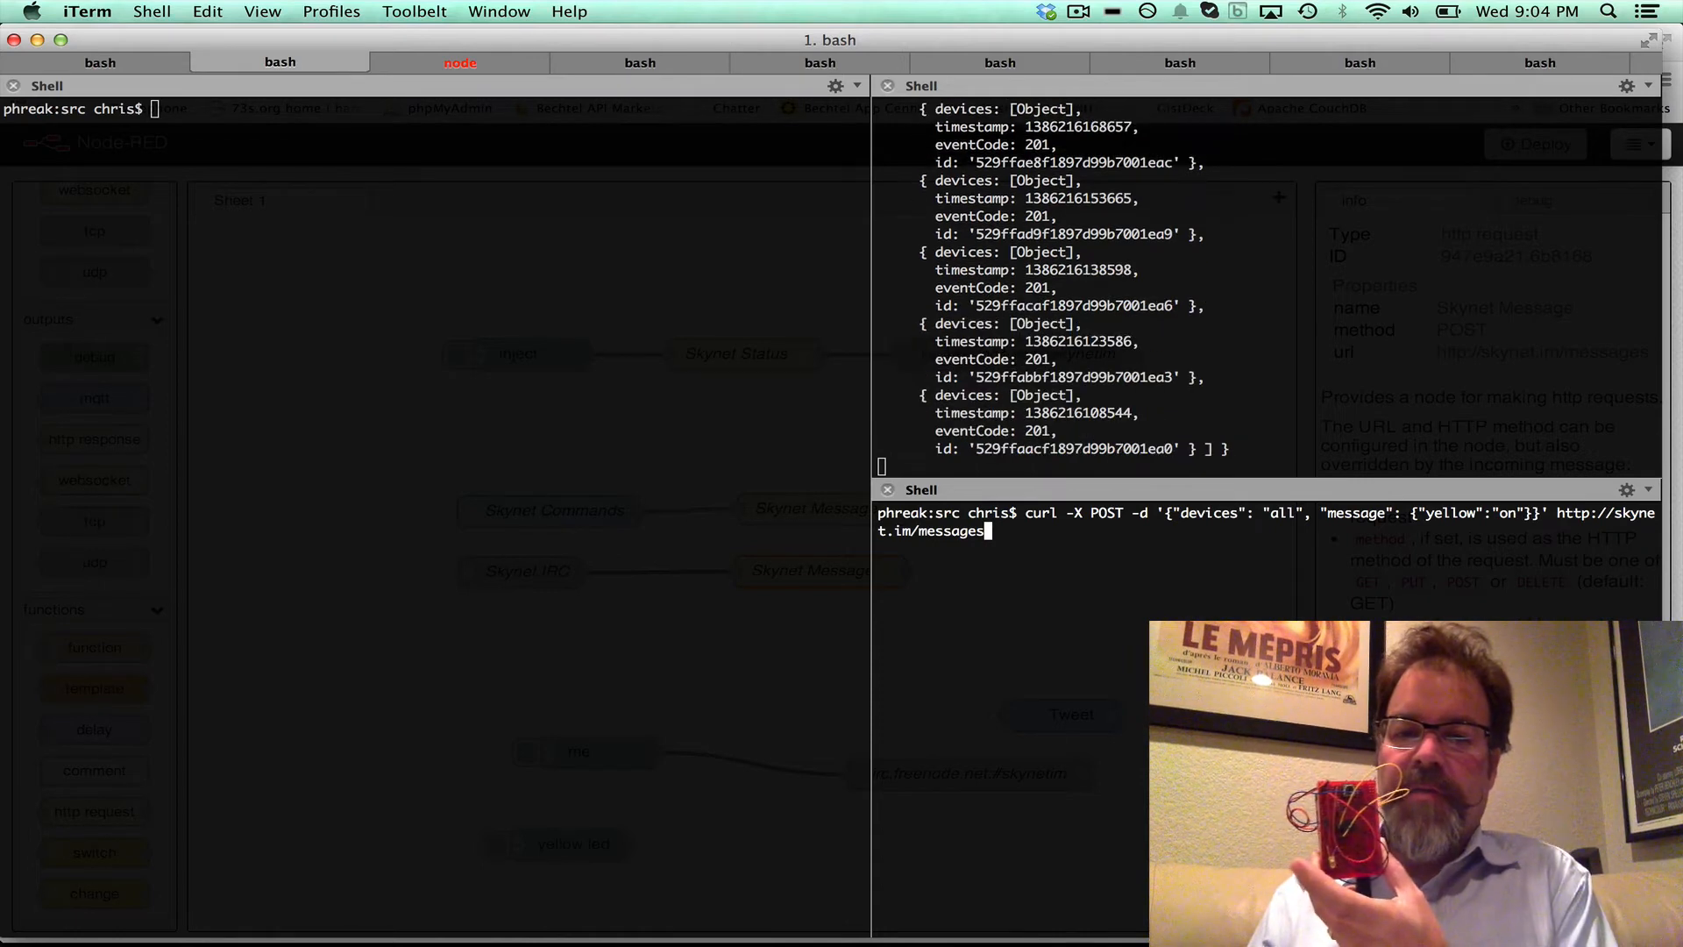
key(Return)
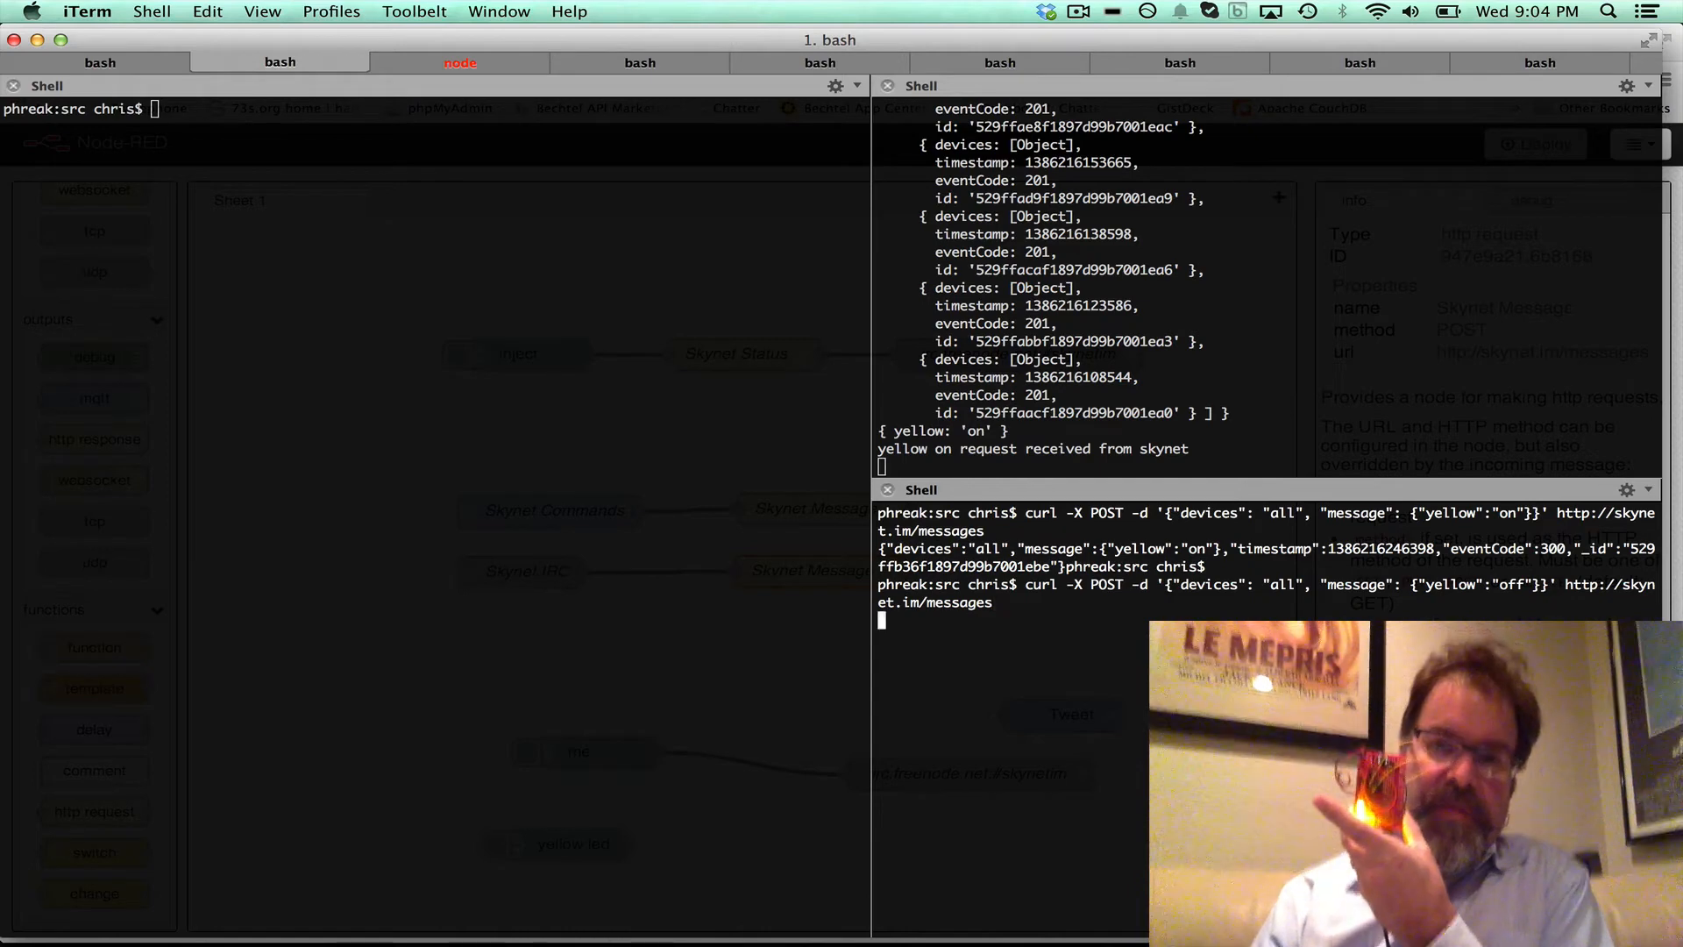
key(Return)
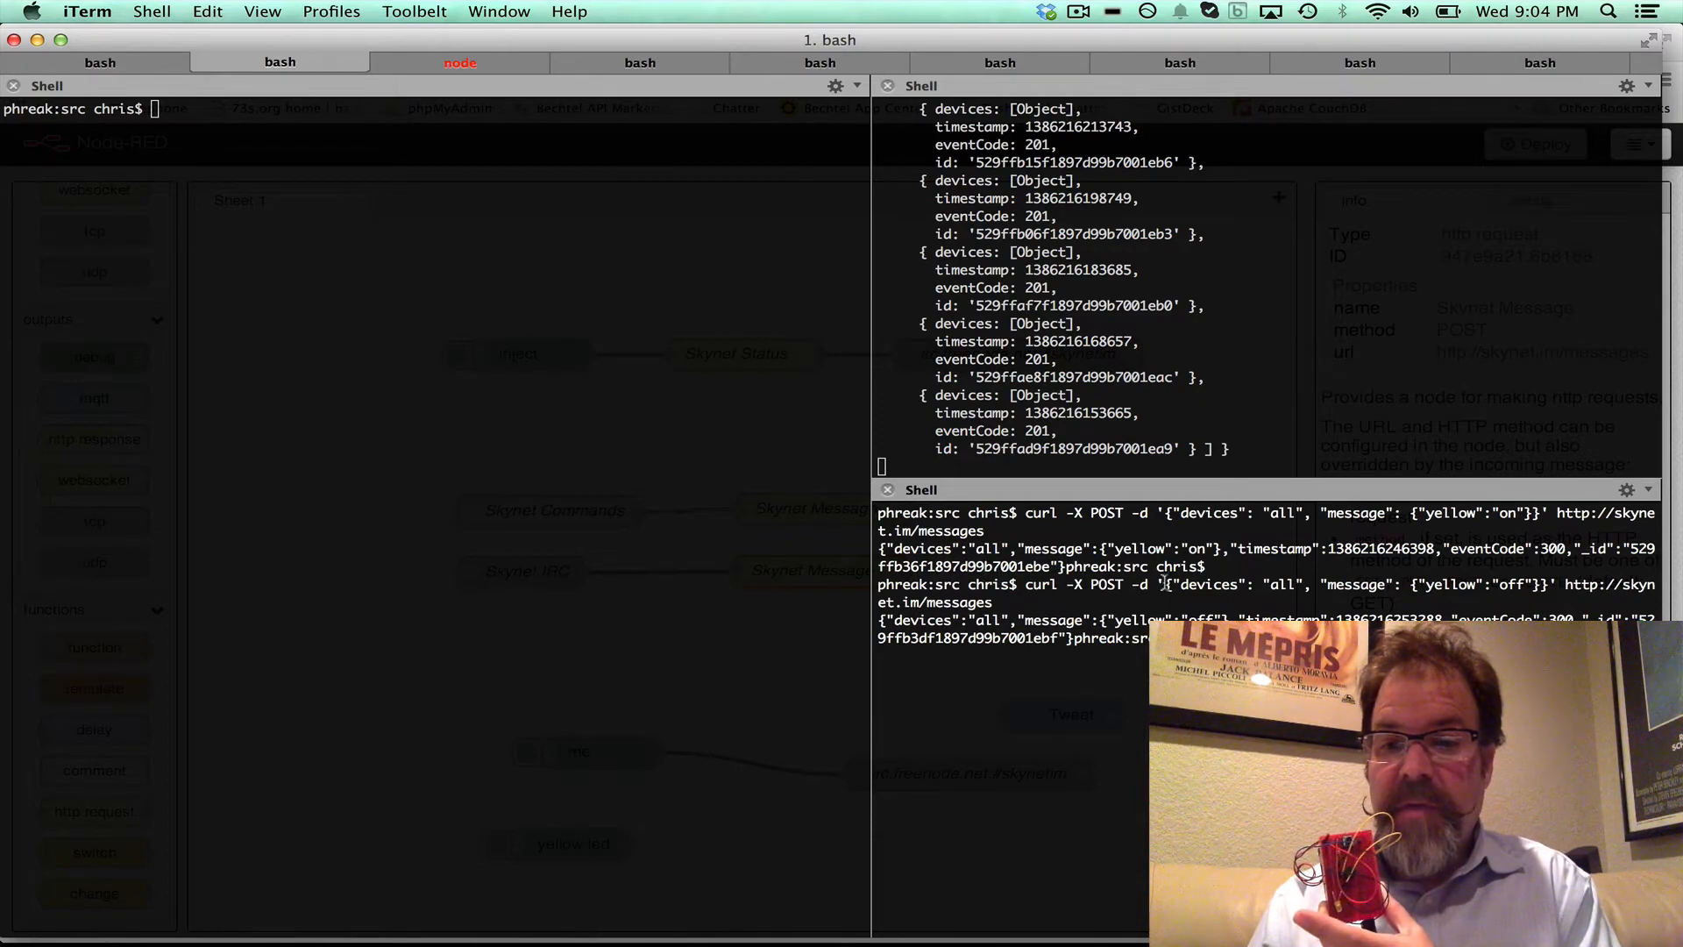
drag(1165, 586, 1523, 586)
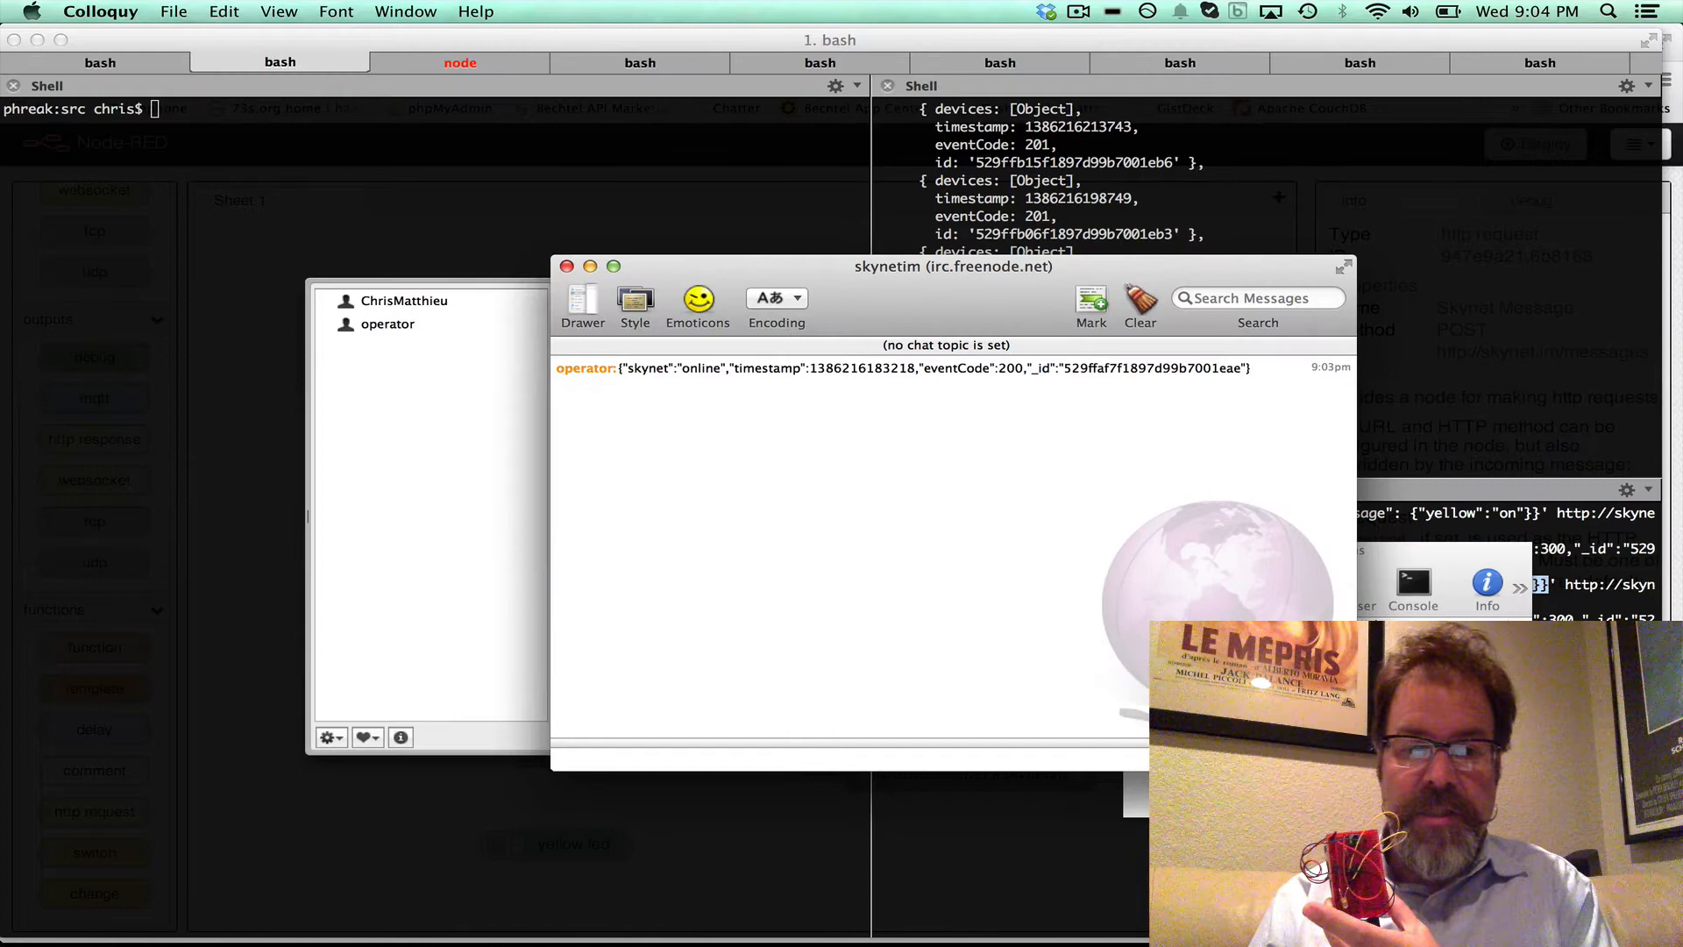
Send the yellow-on and yellow-off JSON payloads in the skynetim channel, then return to Chrome.
text({"devices": "all", "message": {"yellow":"off"}})
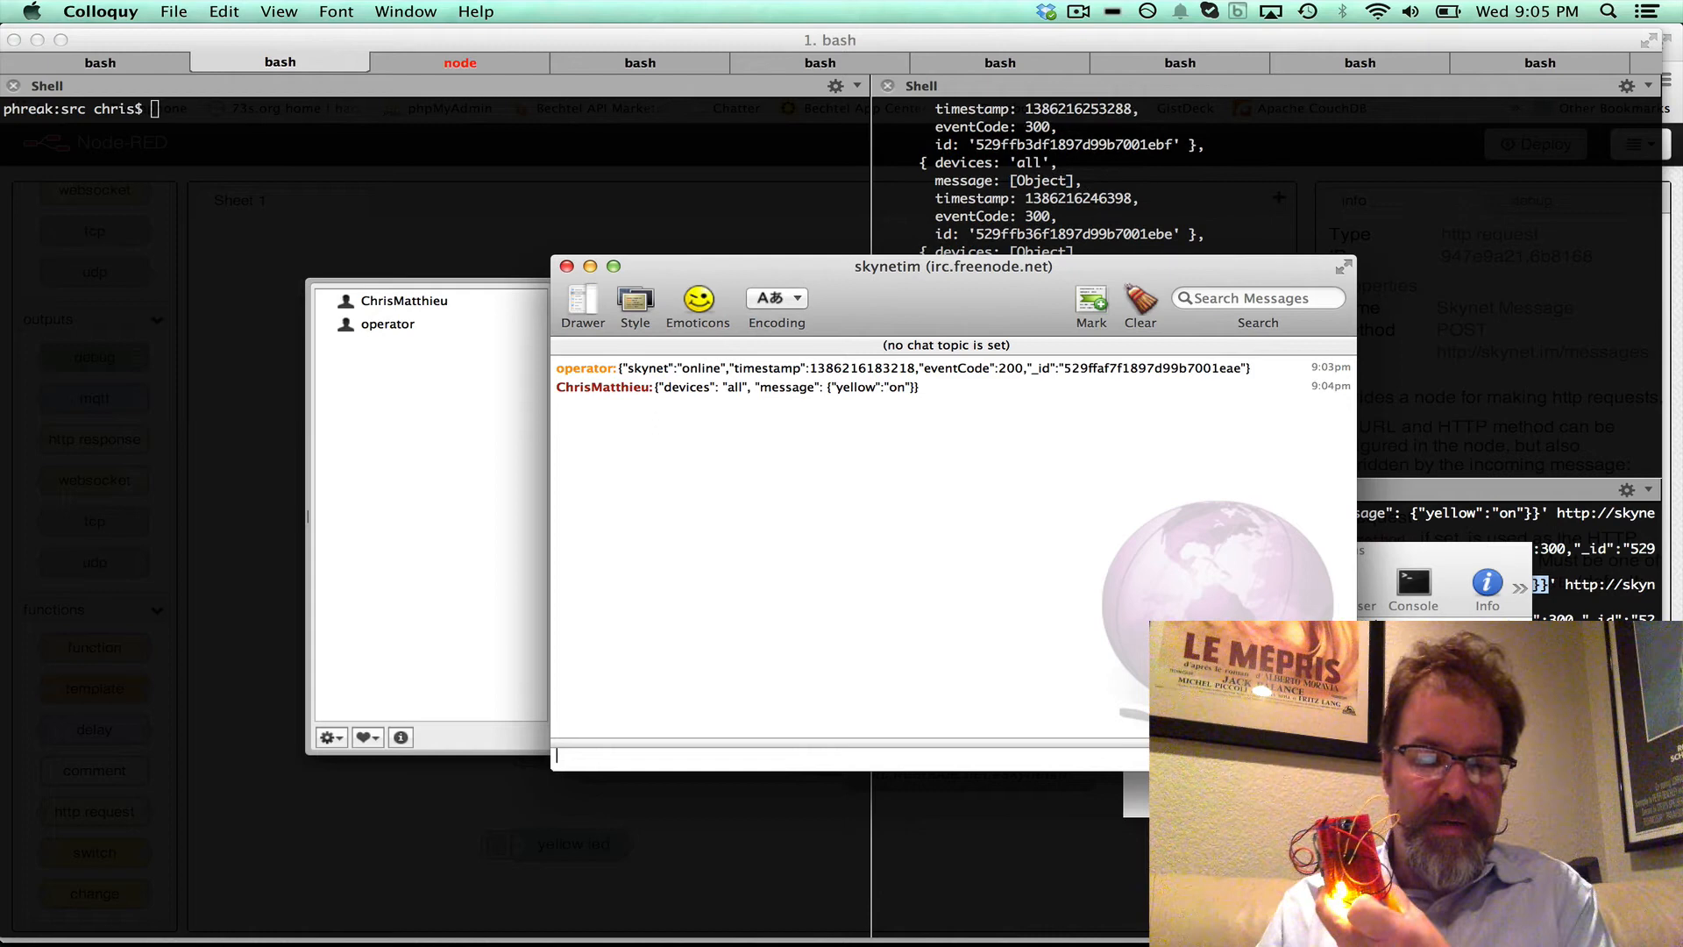
text({"devices": "all", "message": {"yellow":"off"}})
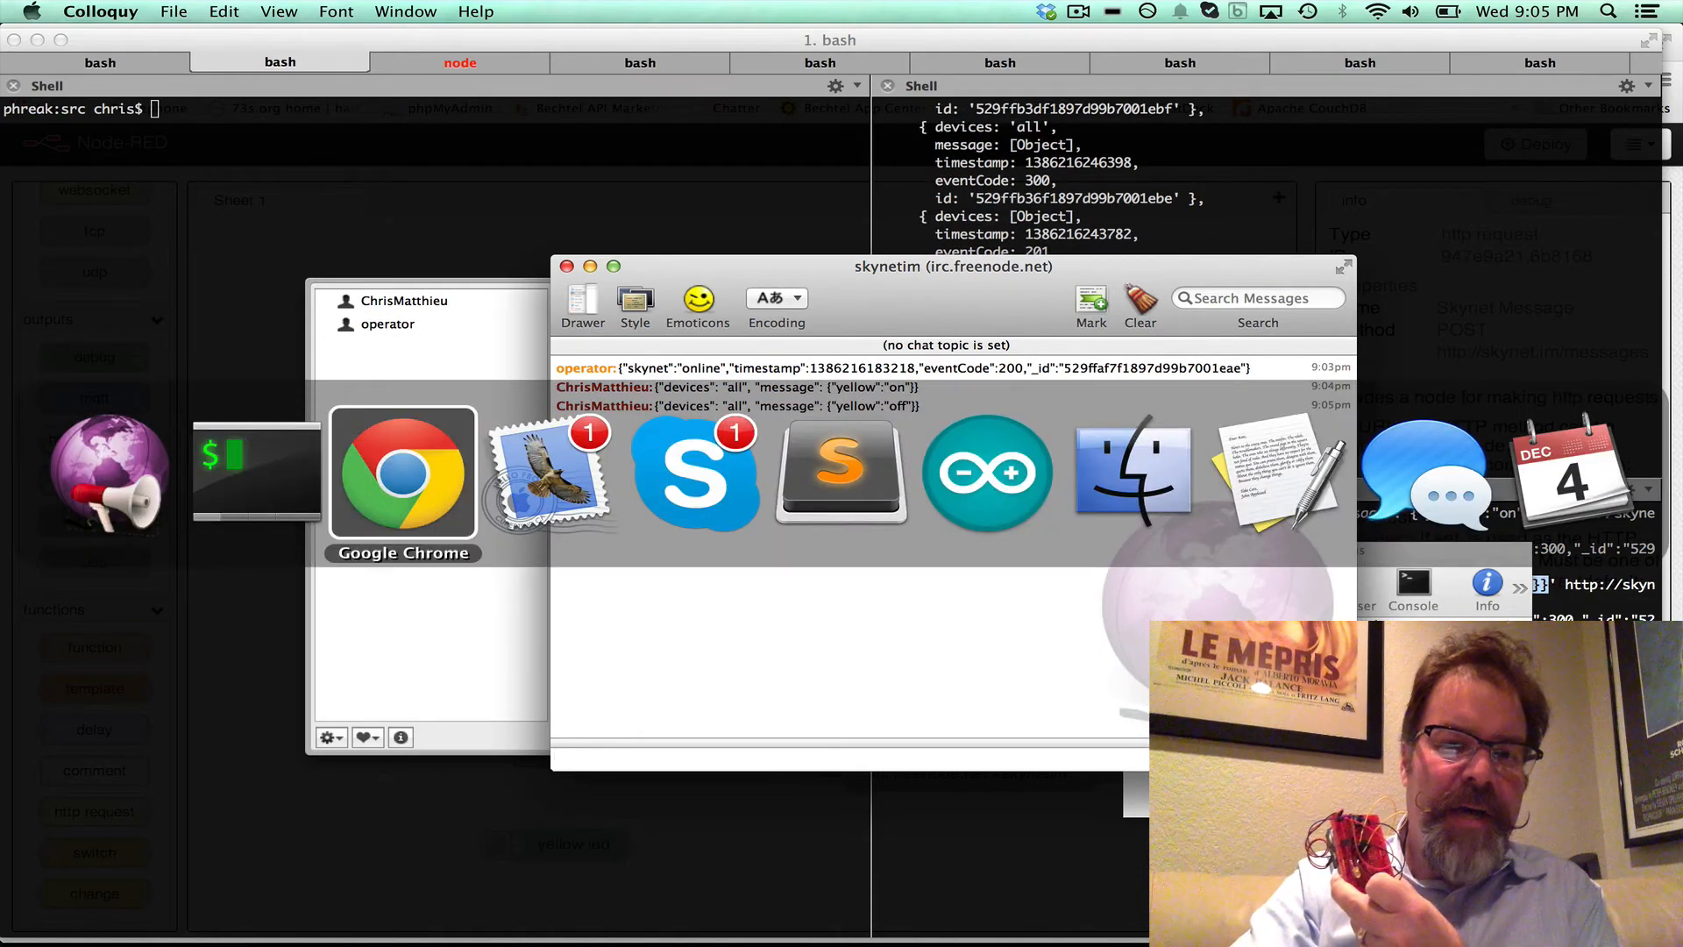
click(401, 473)
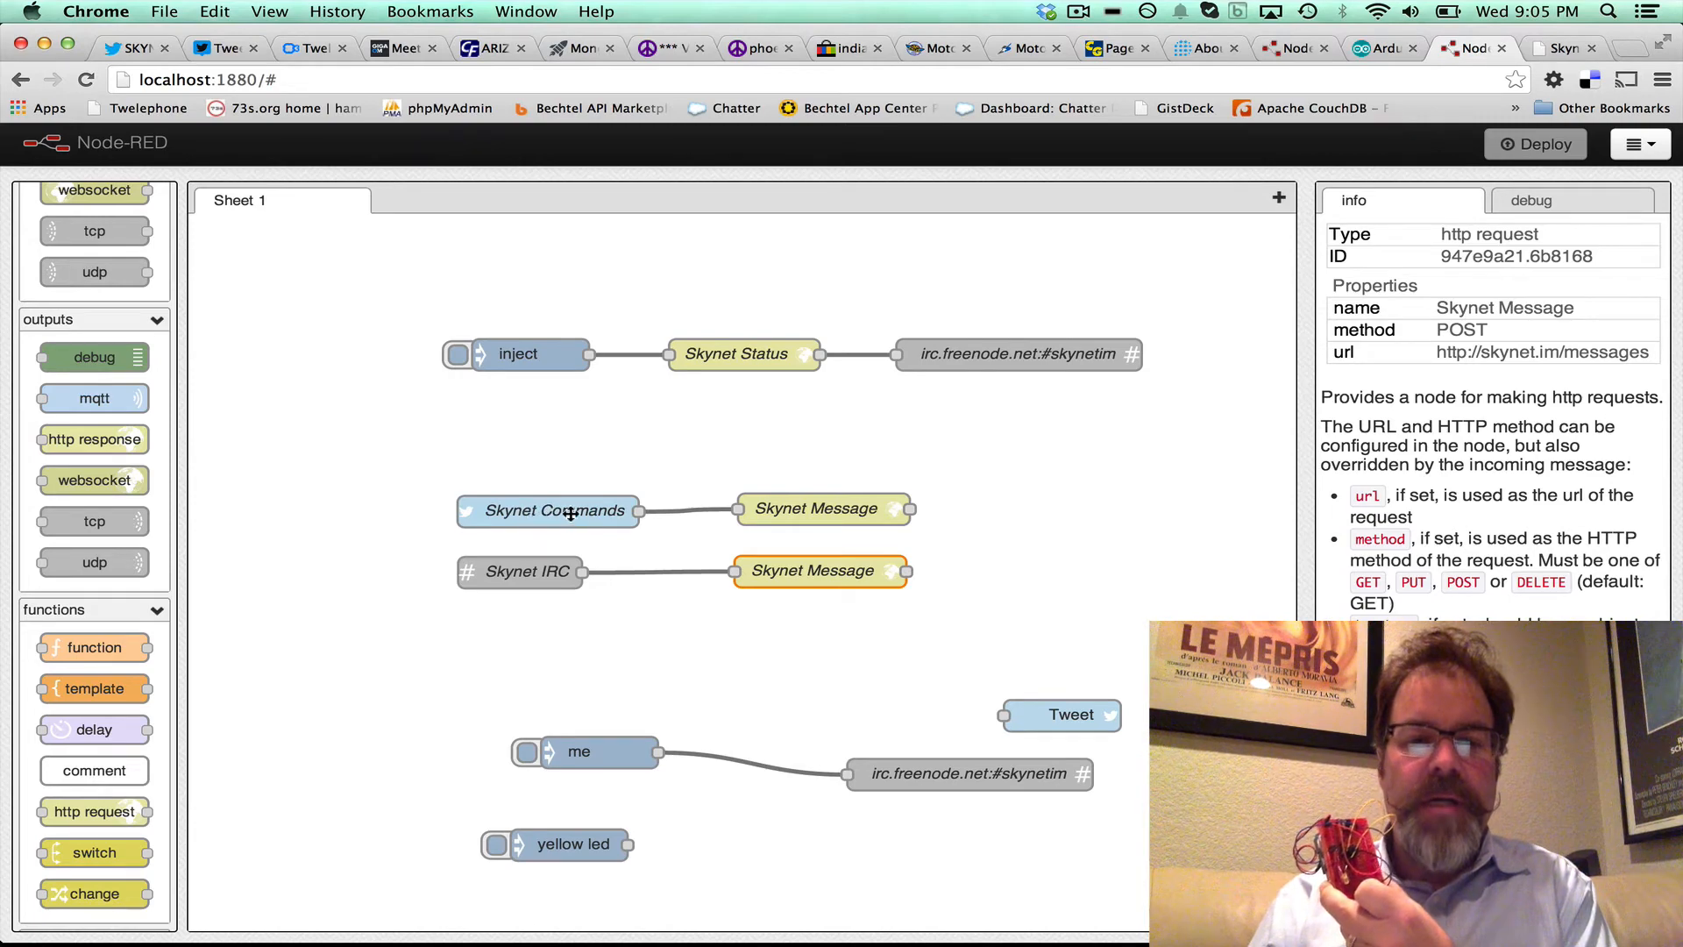
double_click(549, 512)
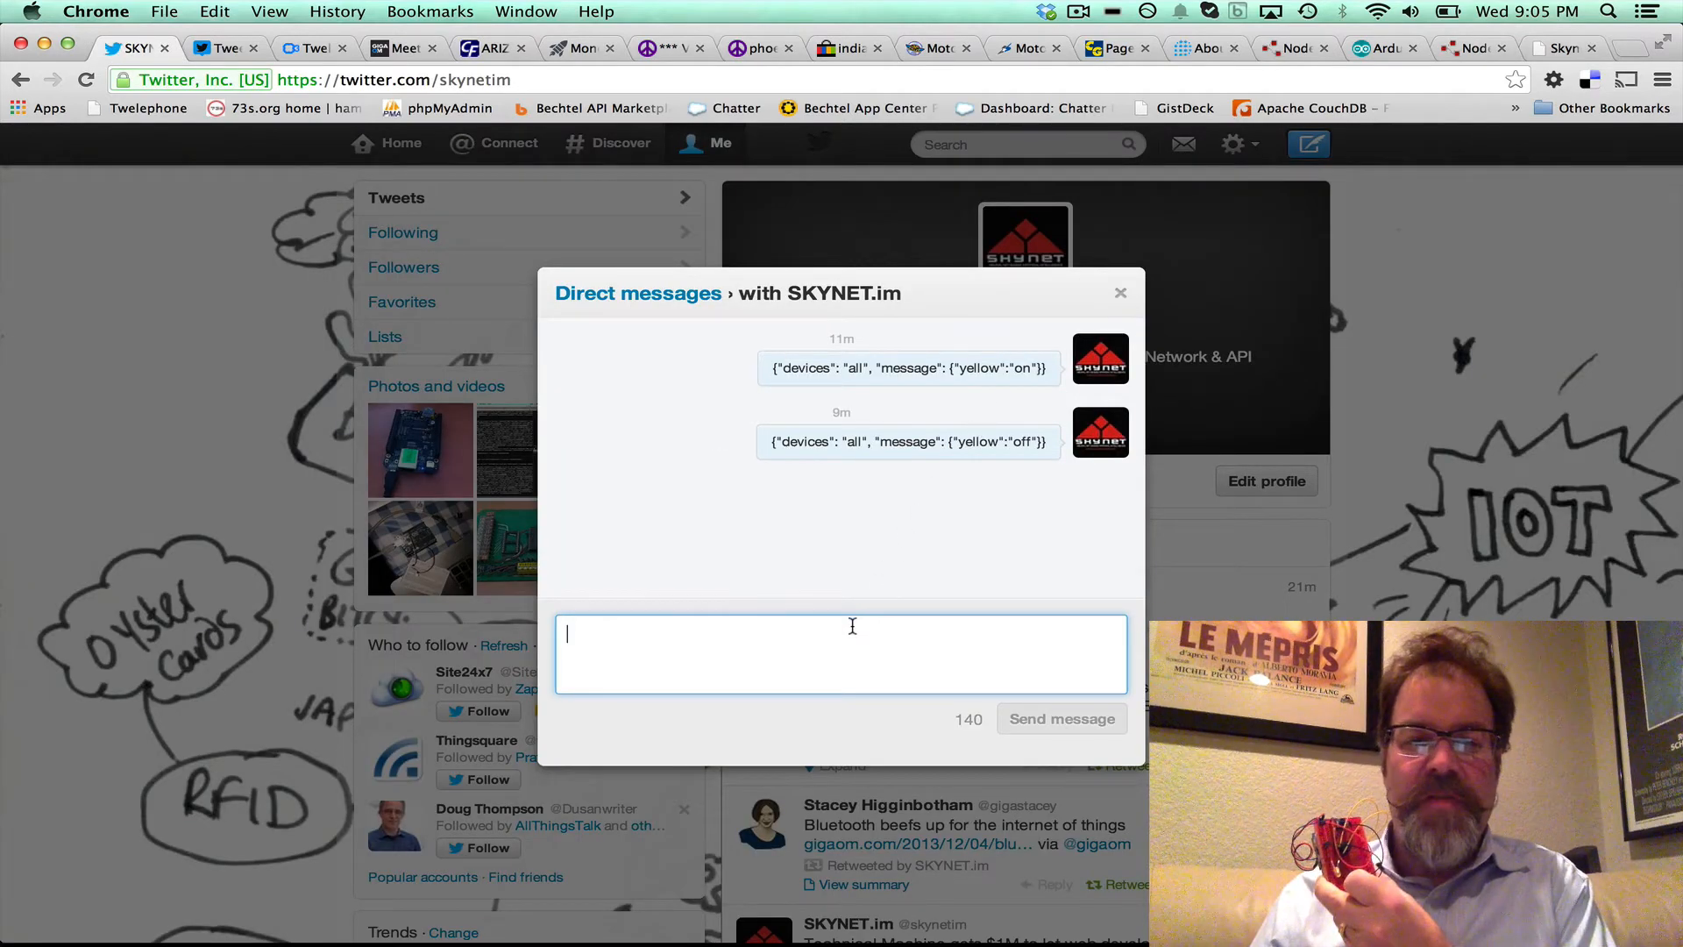
Send SKYNET.im a direct message with the yellow-on JSON payload.
text({"devices": "all", "message": {"yellow":"off"}})
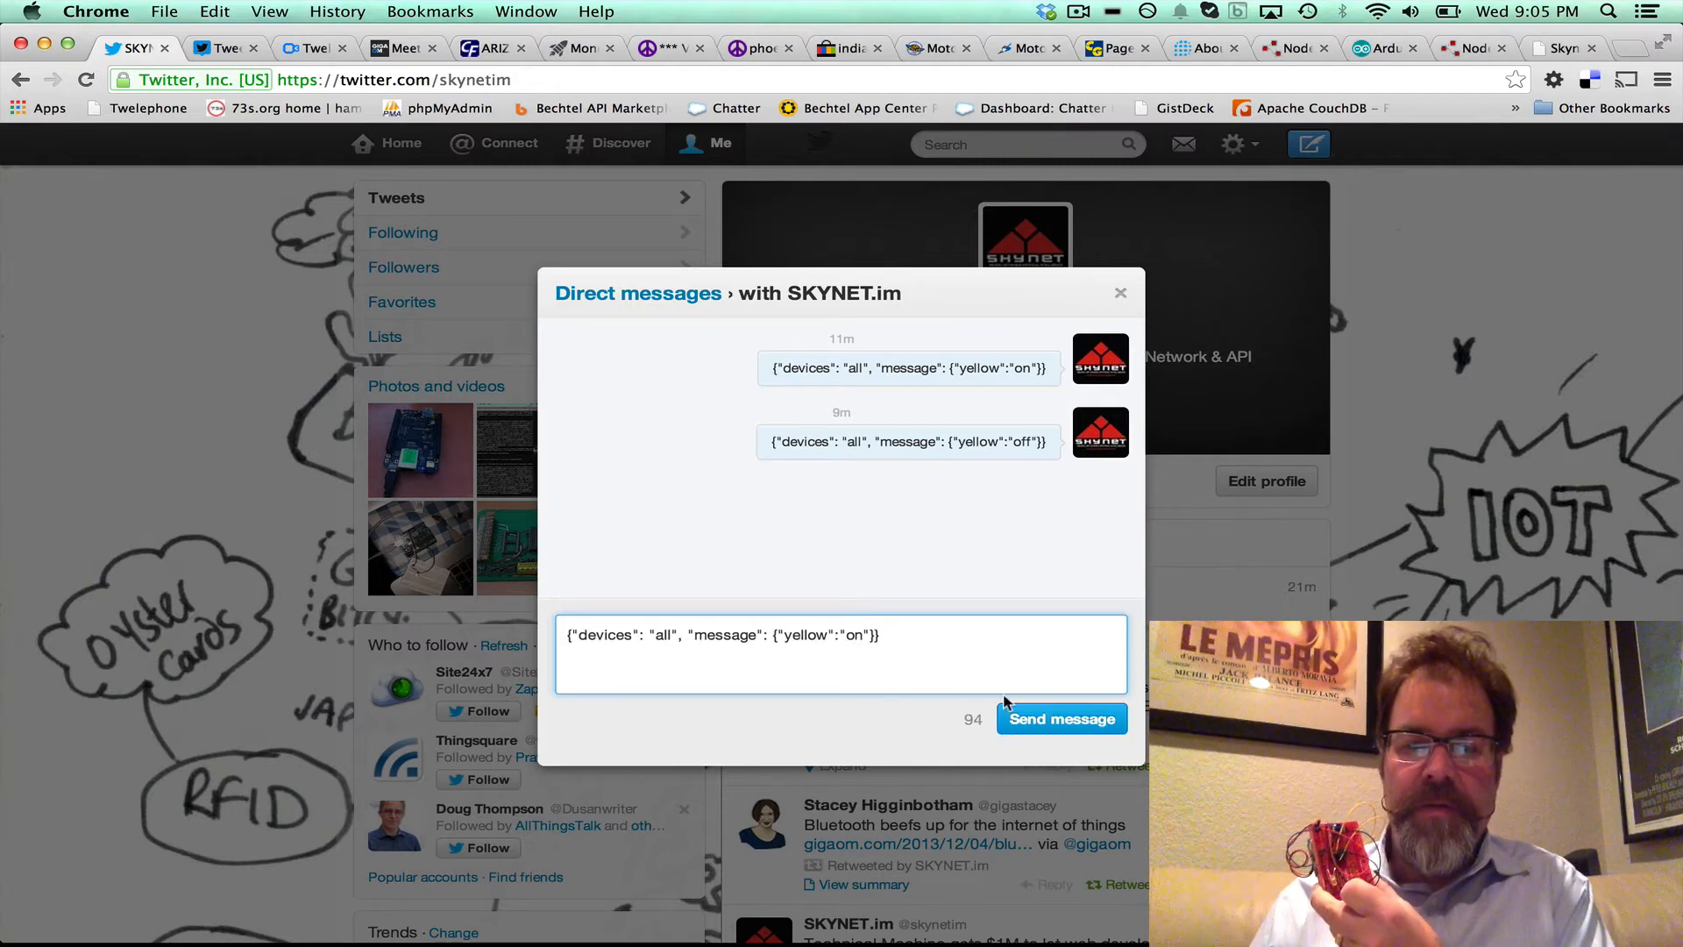
click(1062, 718)
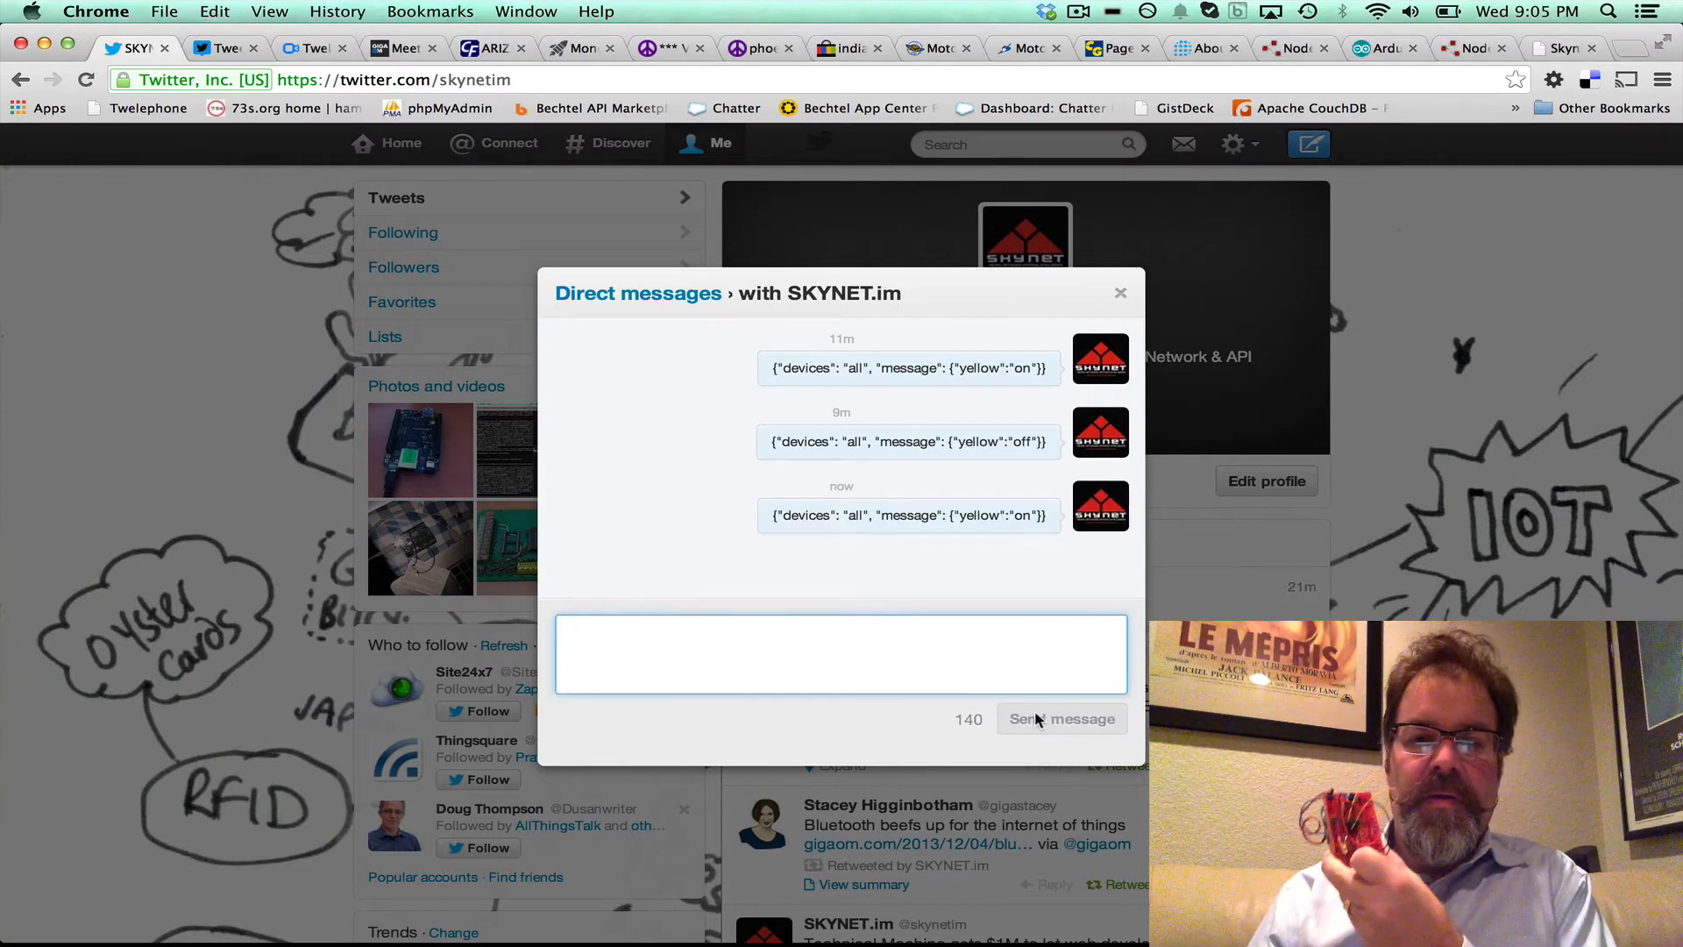